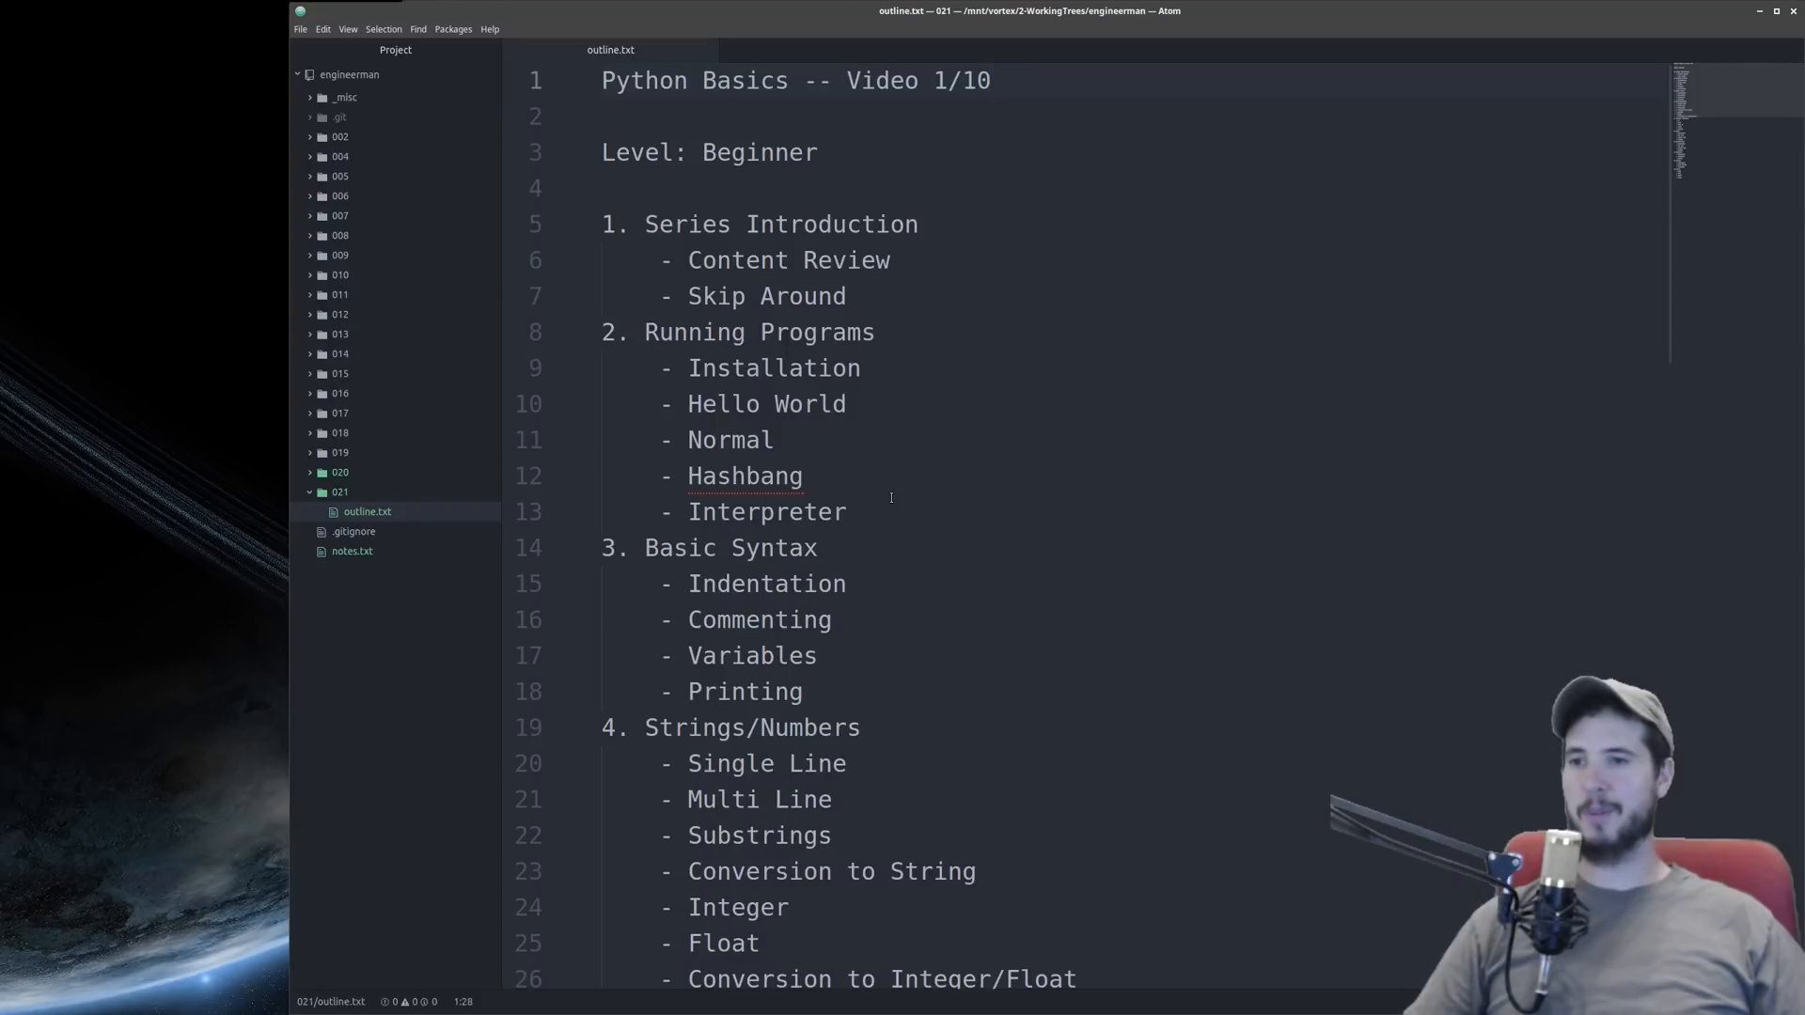
- Focus outline.txt and scroll from Series Introduction toward Control Structures
left_click(992, 79)
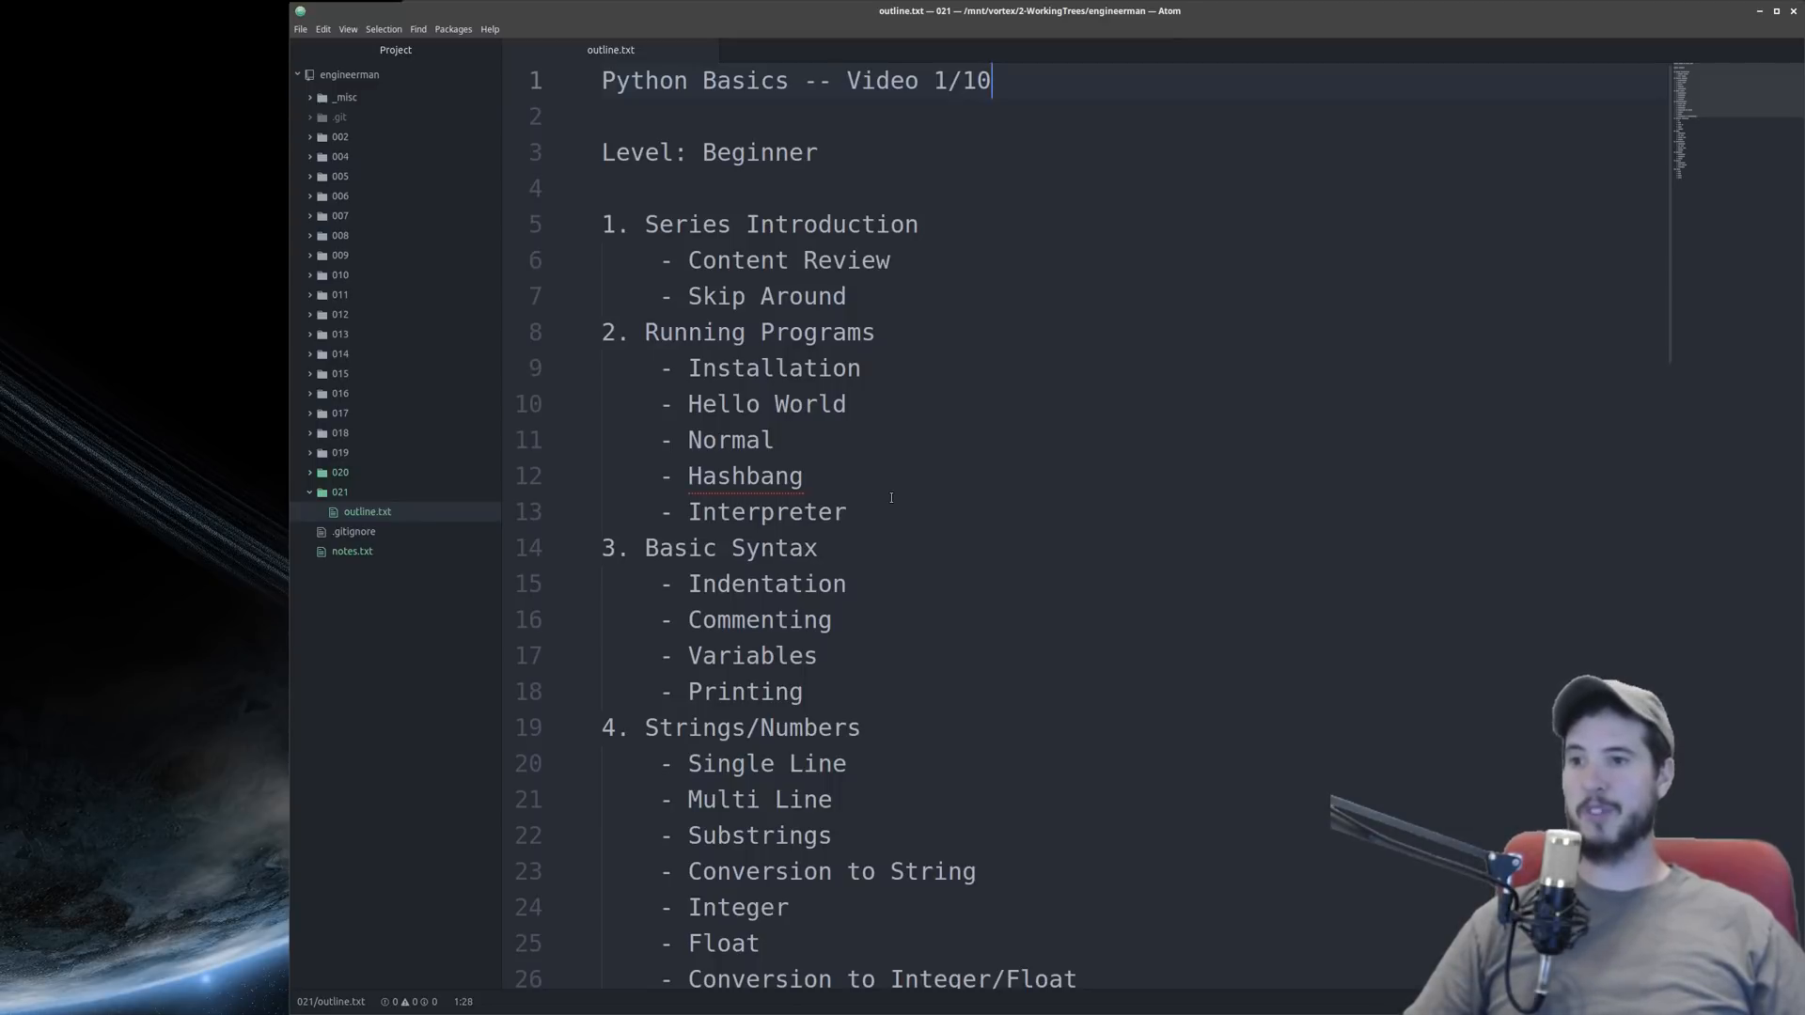
mouse_move(890, 404)
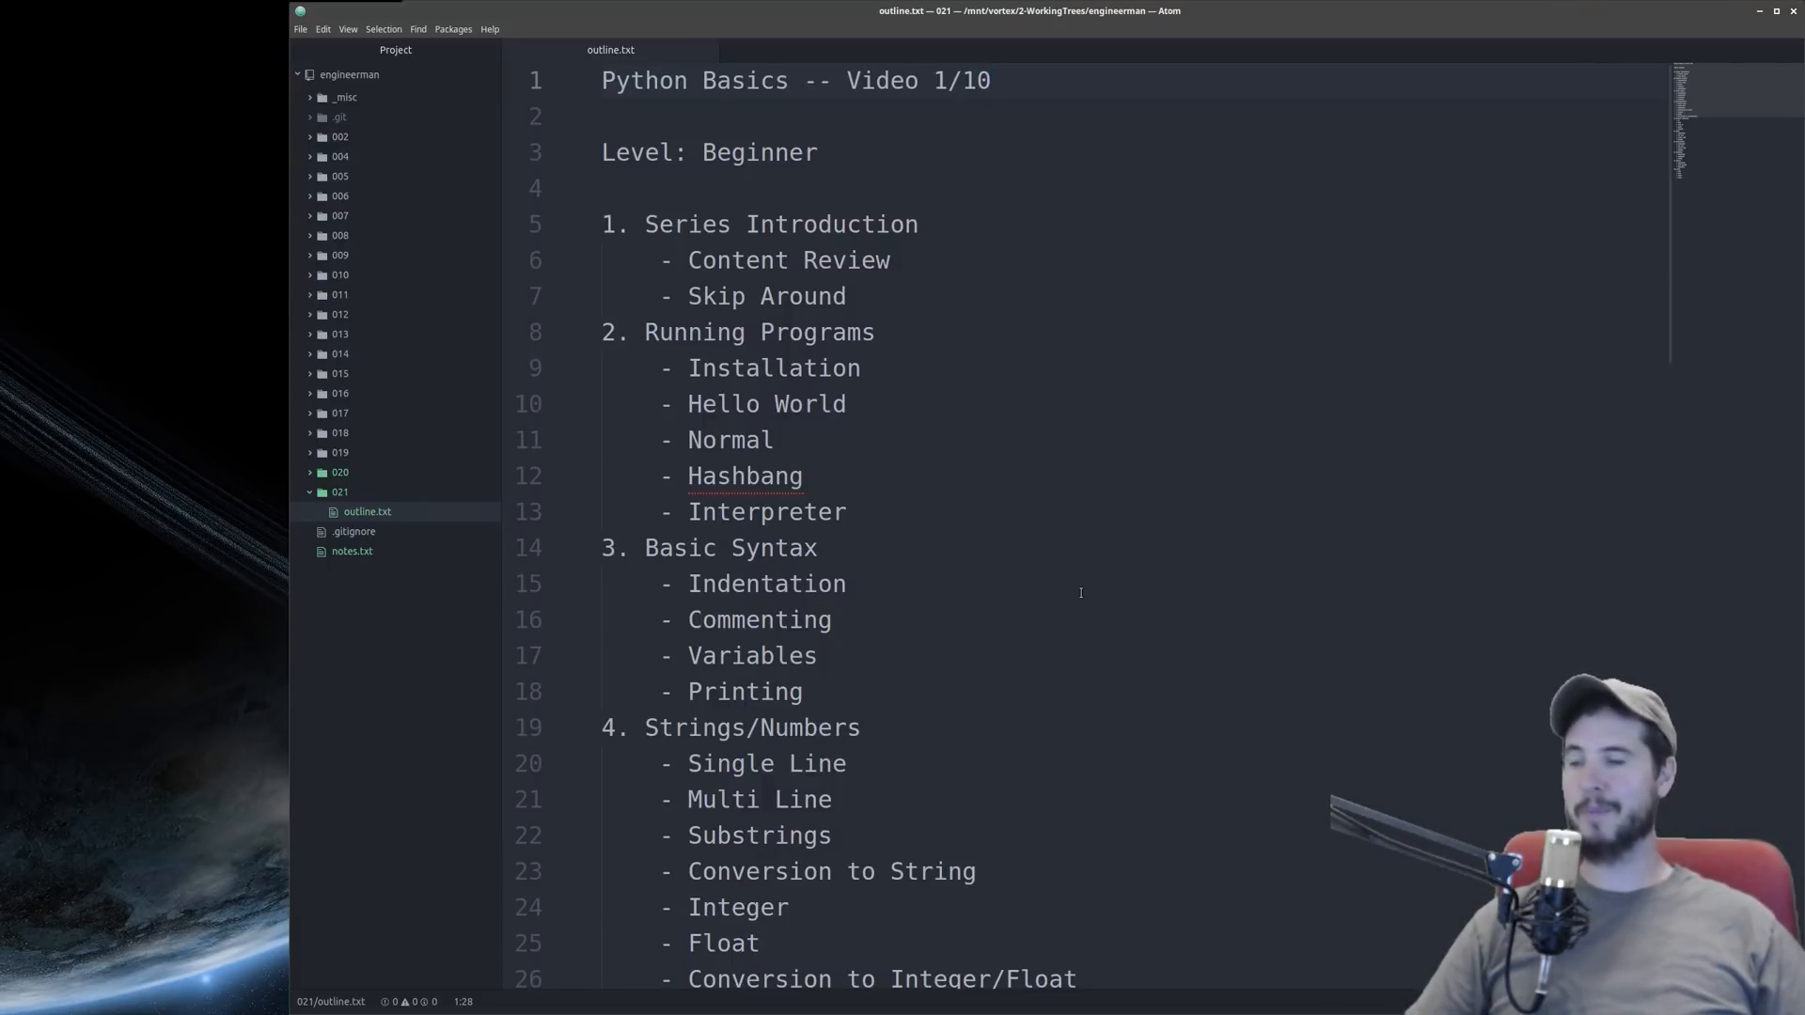
left_click(991, 79)
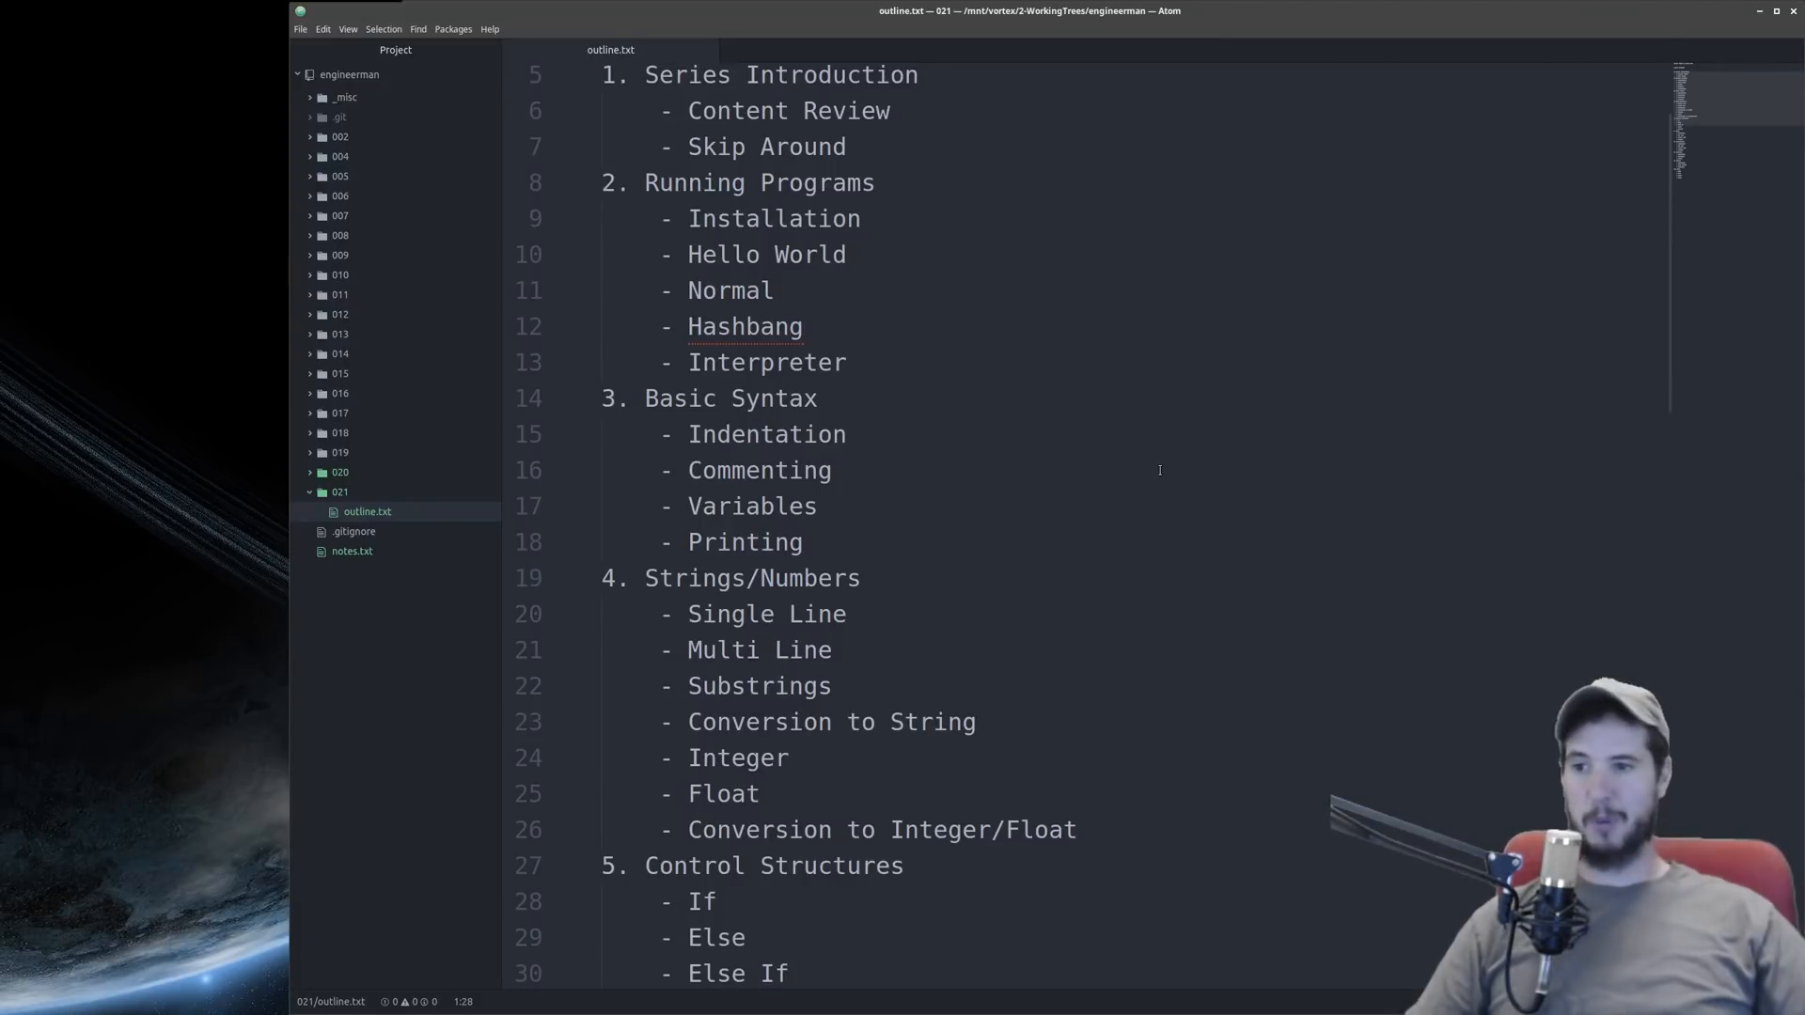
scroll("down", 3)
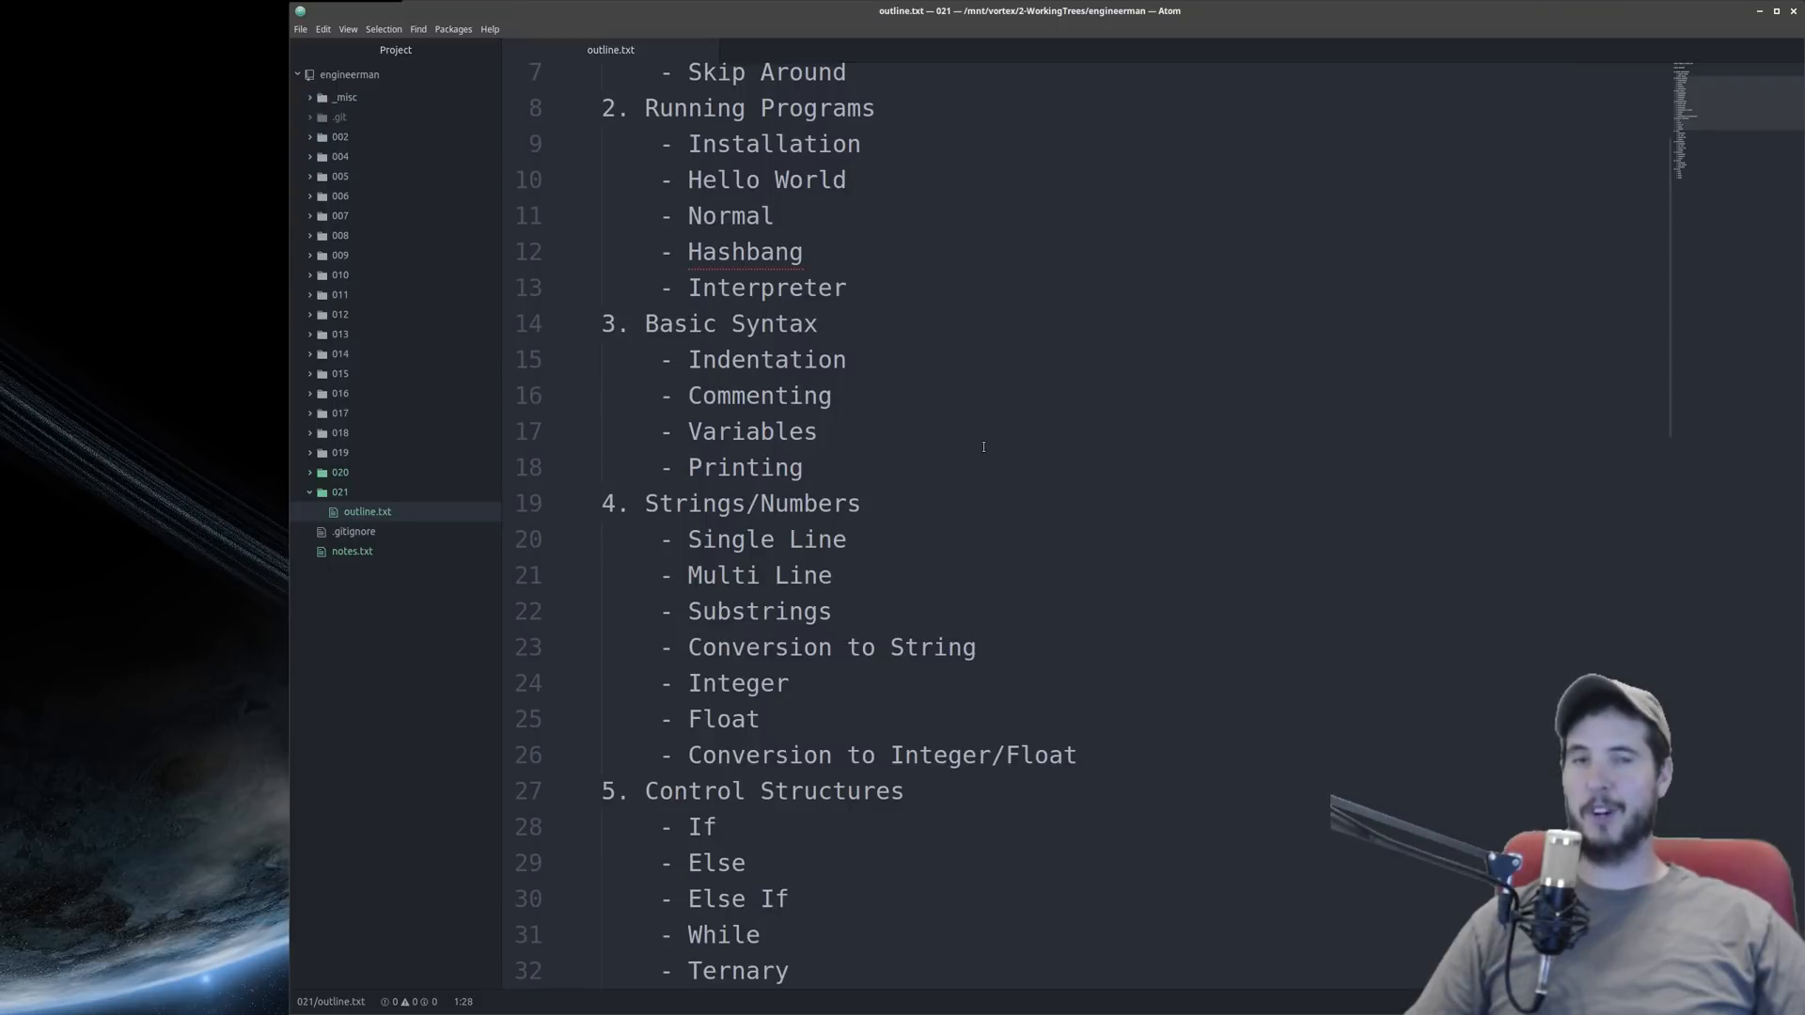
mouse_move(965, 441)
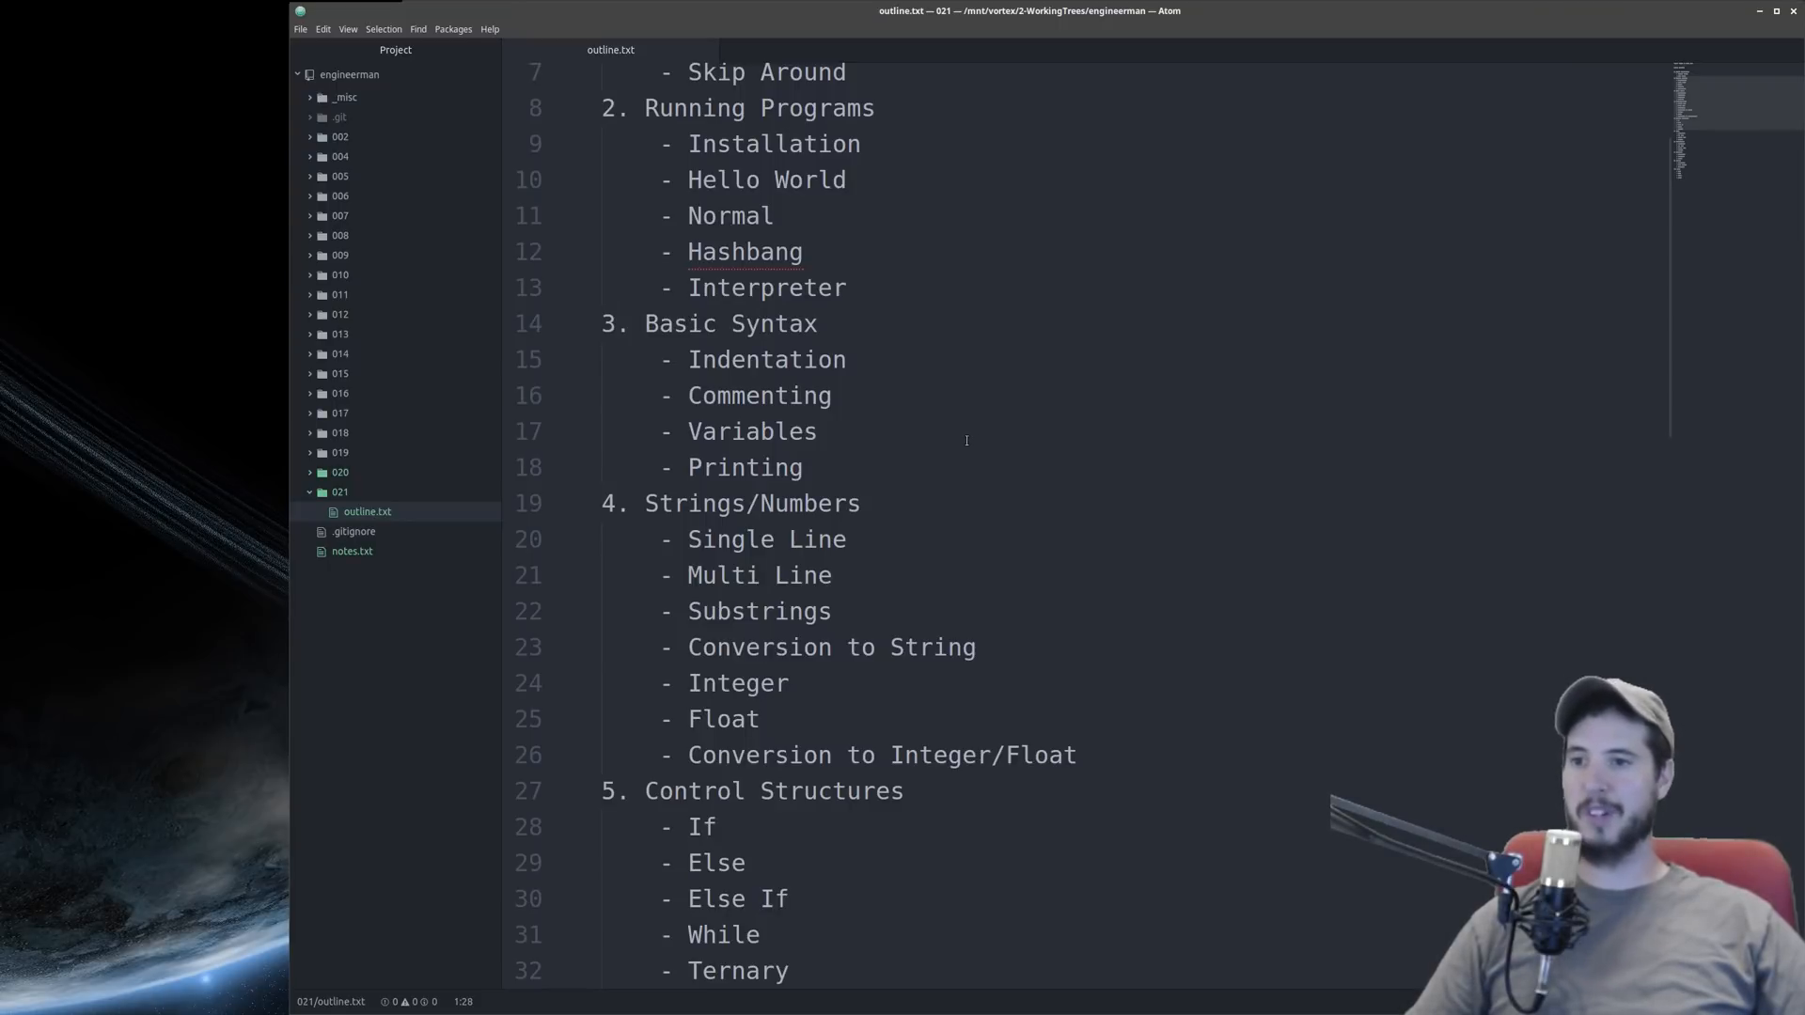
- Scroll through Control Structures, Lists, Dictionaries and Functions to the start of Classes
scroll("down", 3)
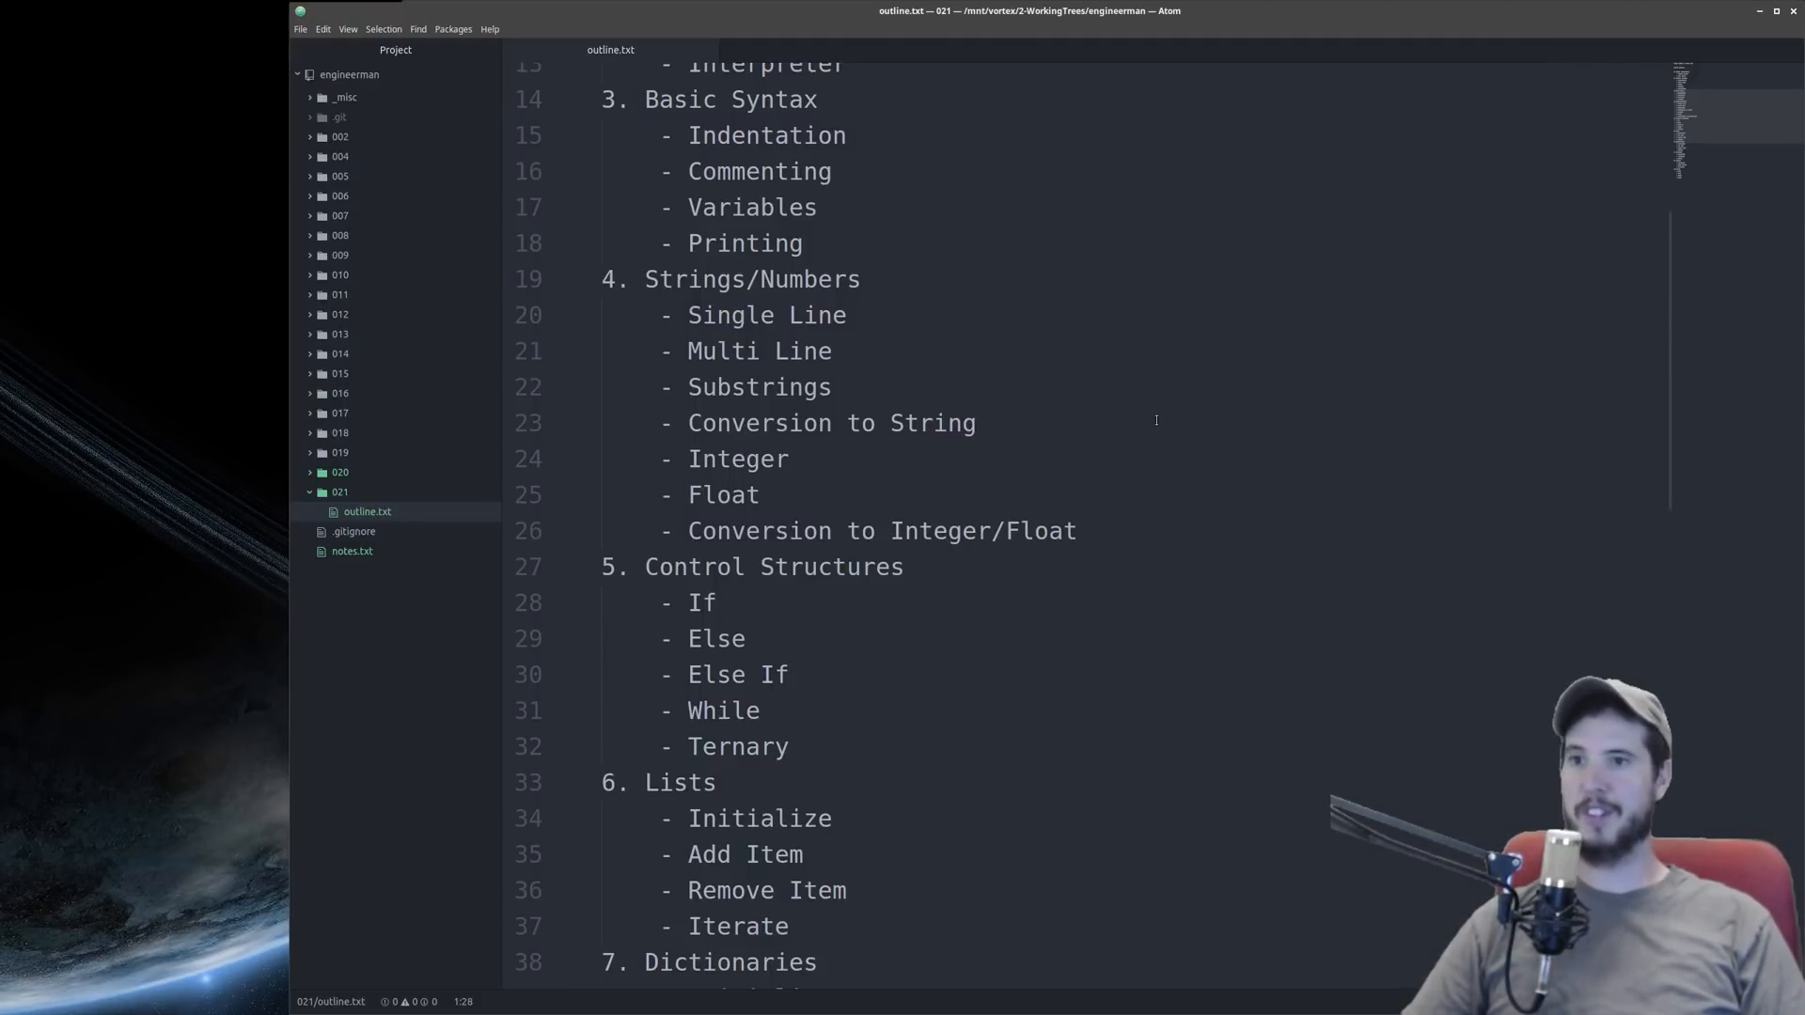
scroll("down", 3)
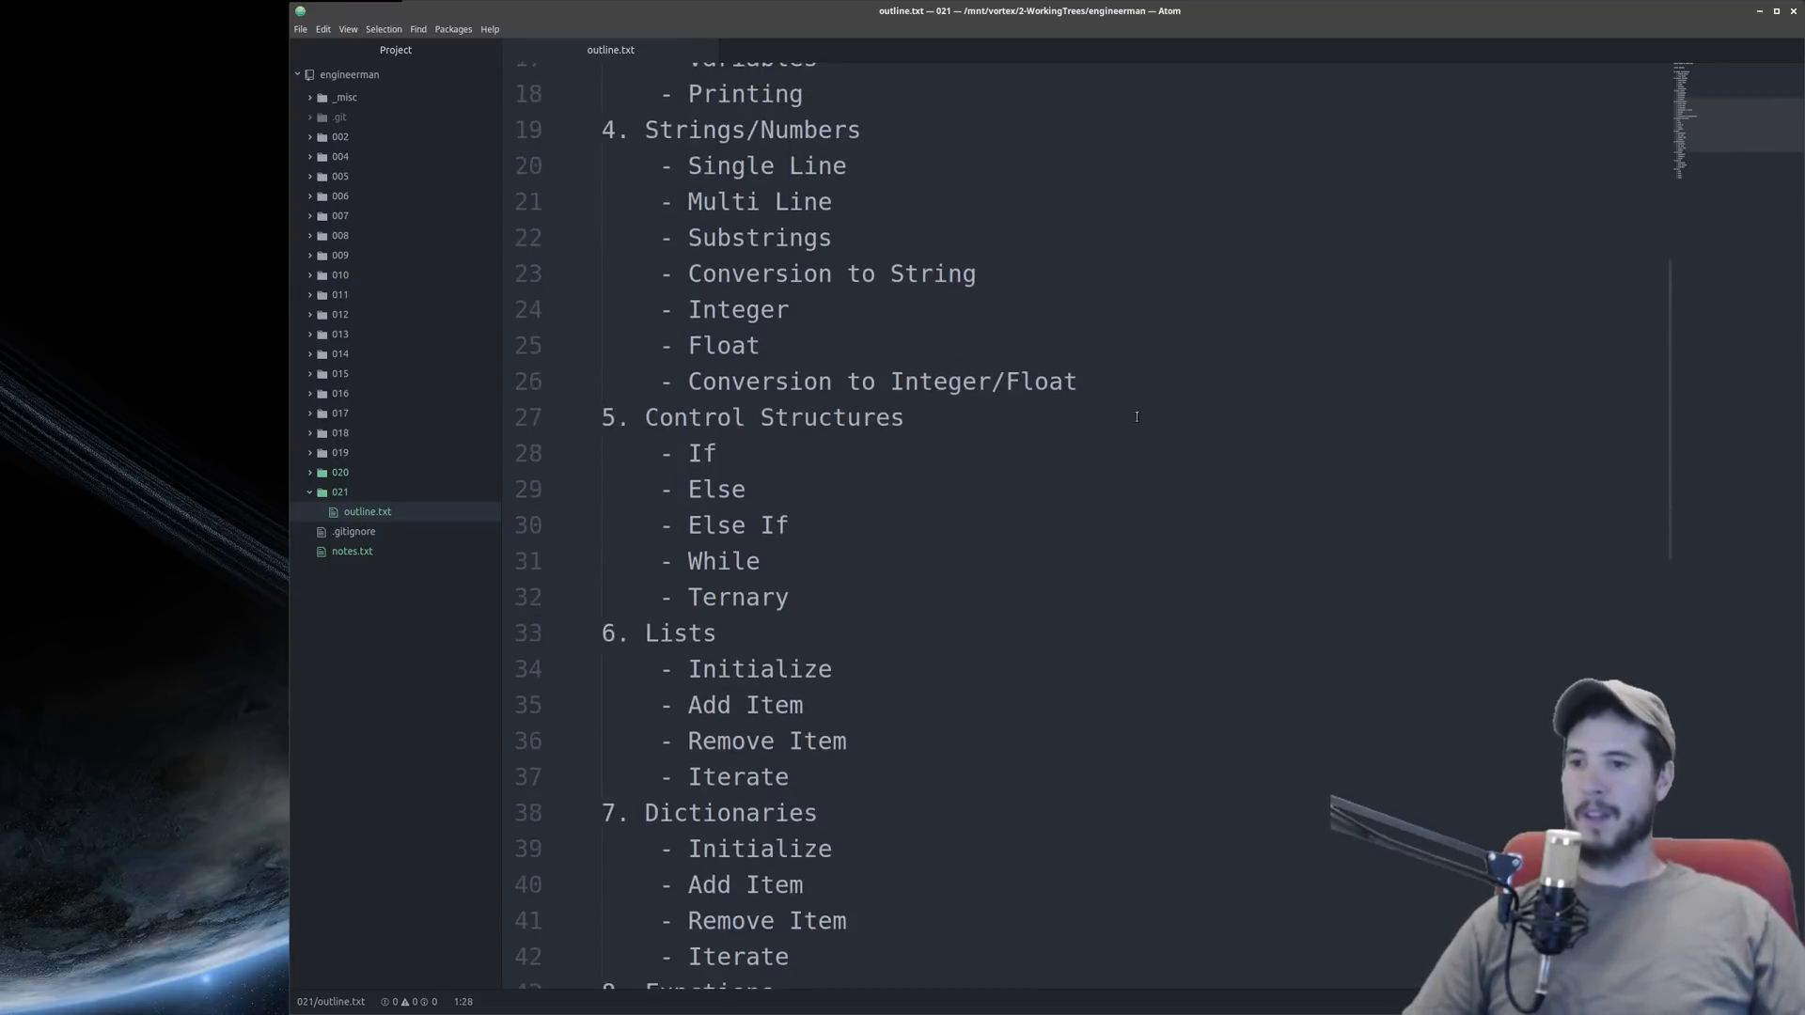
scroll("down", 3)
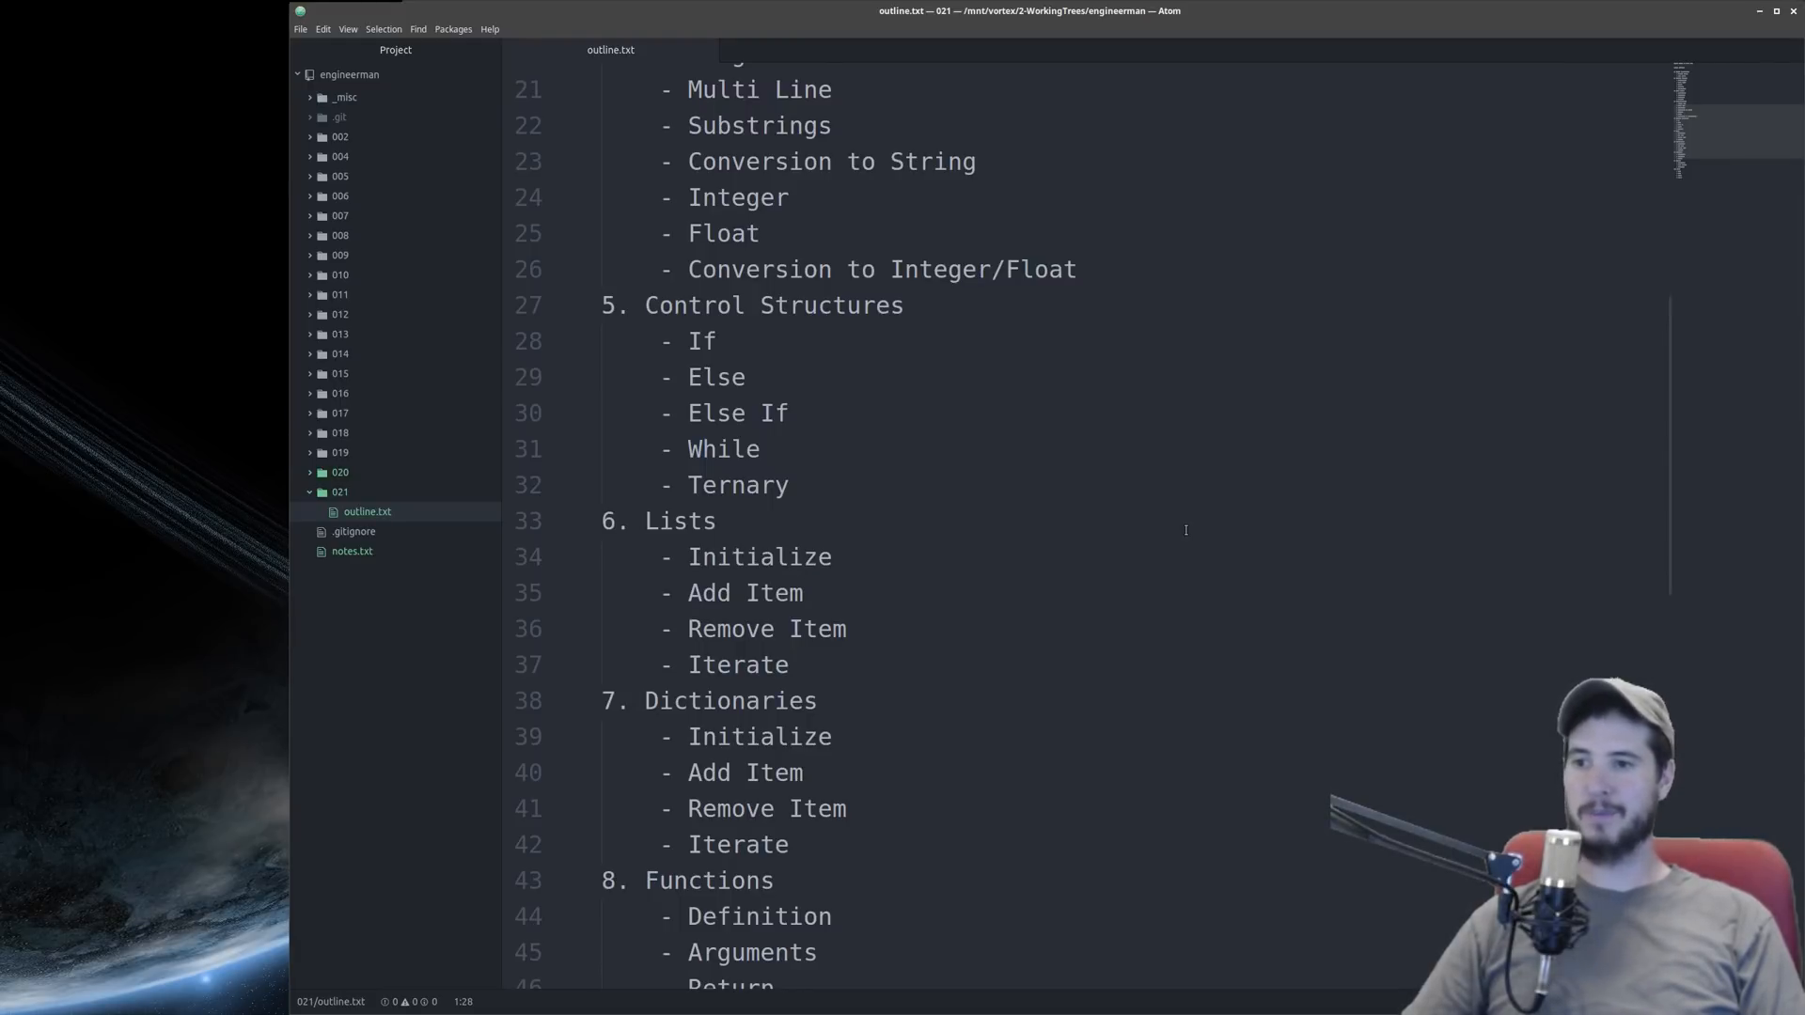
scroll("down", 3)
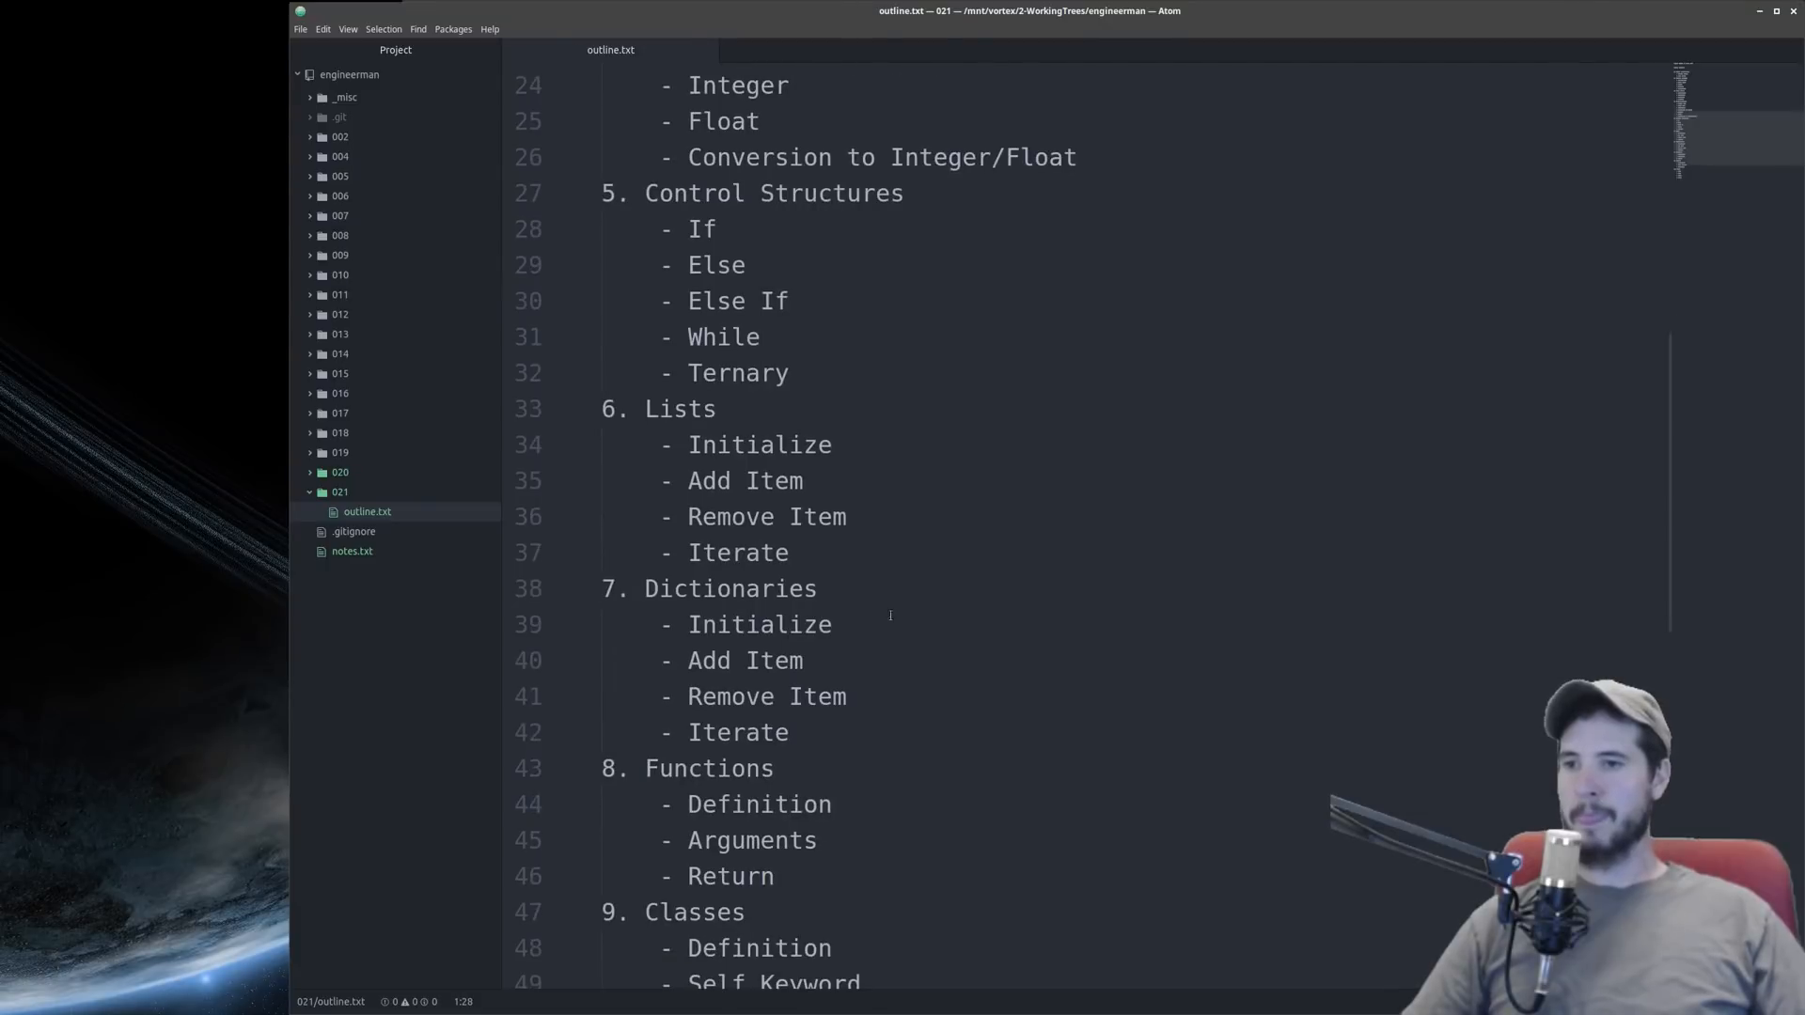
scroll("down", 3)
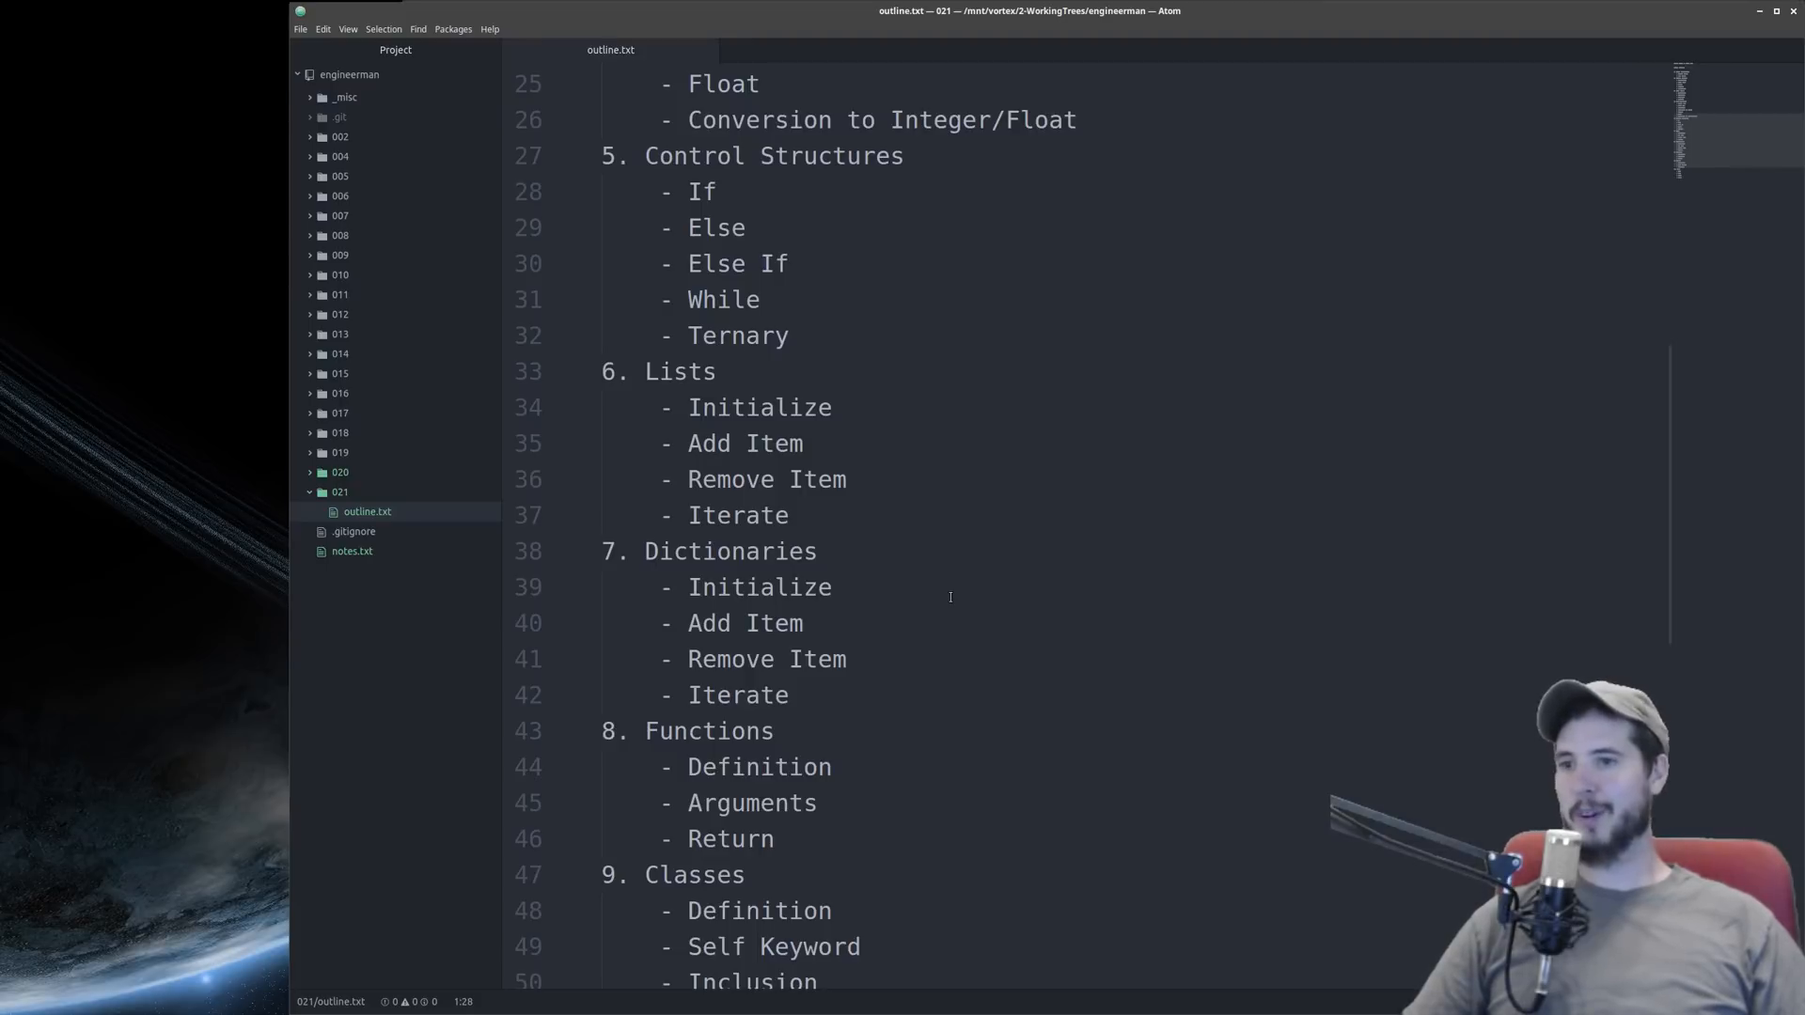
- Scroll past Classes to the final section 10, Files, showing Open, Read, Write and Close
scroll("down", 3)
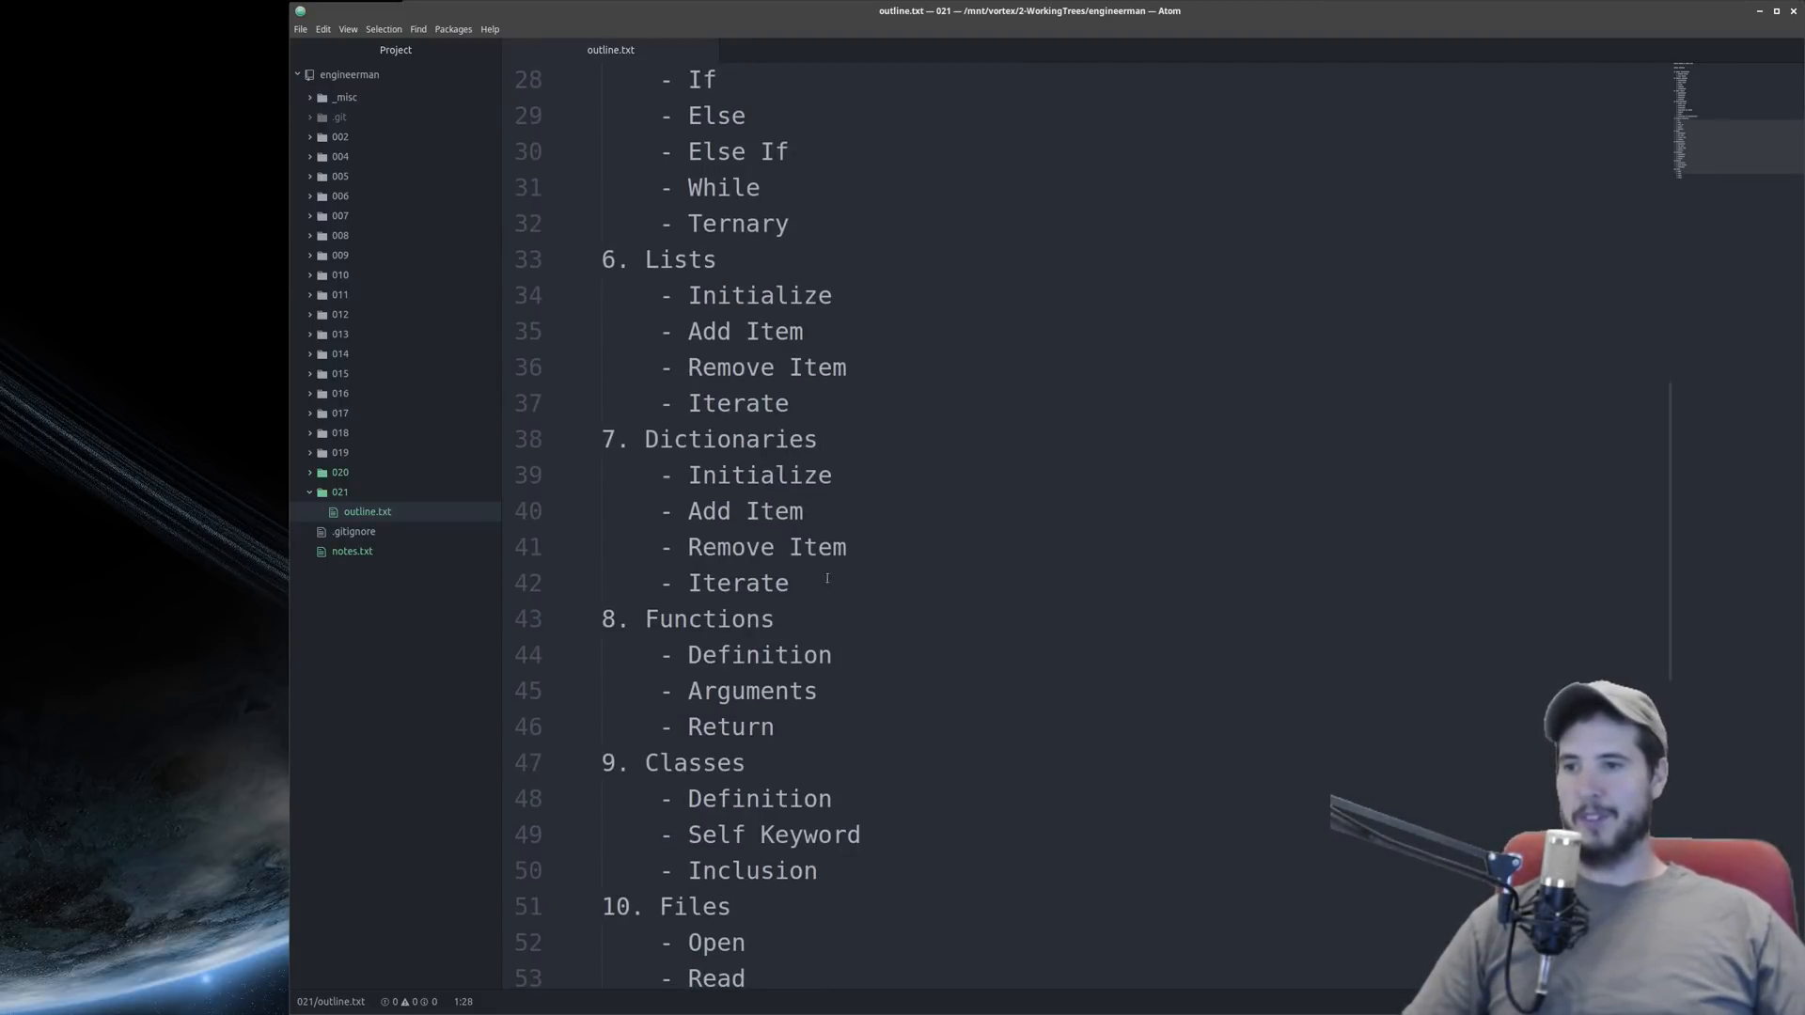
scroll("down", 3)
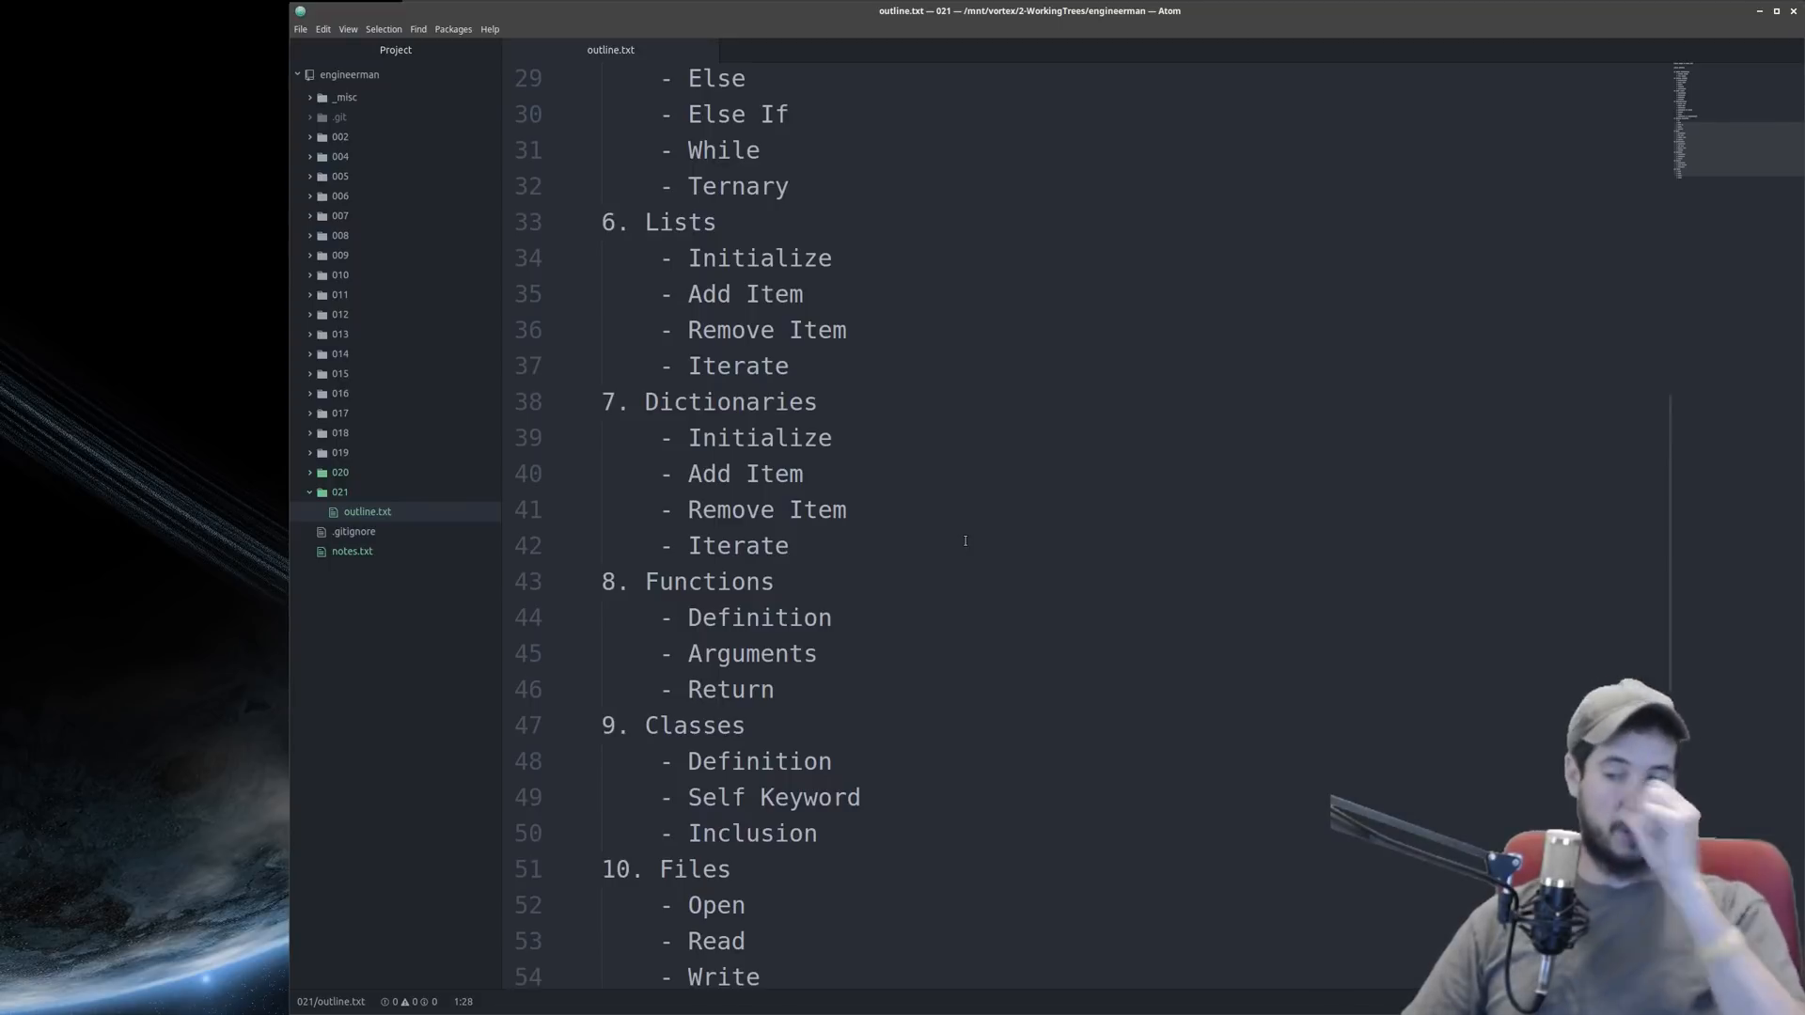
scroll("down", 3)
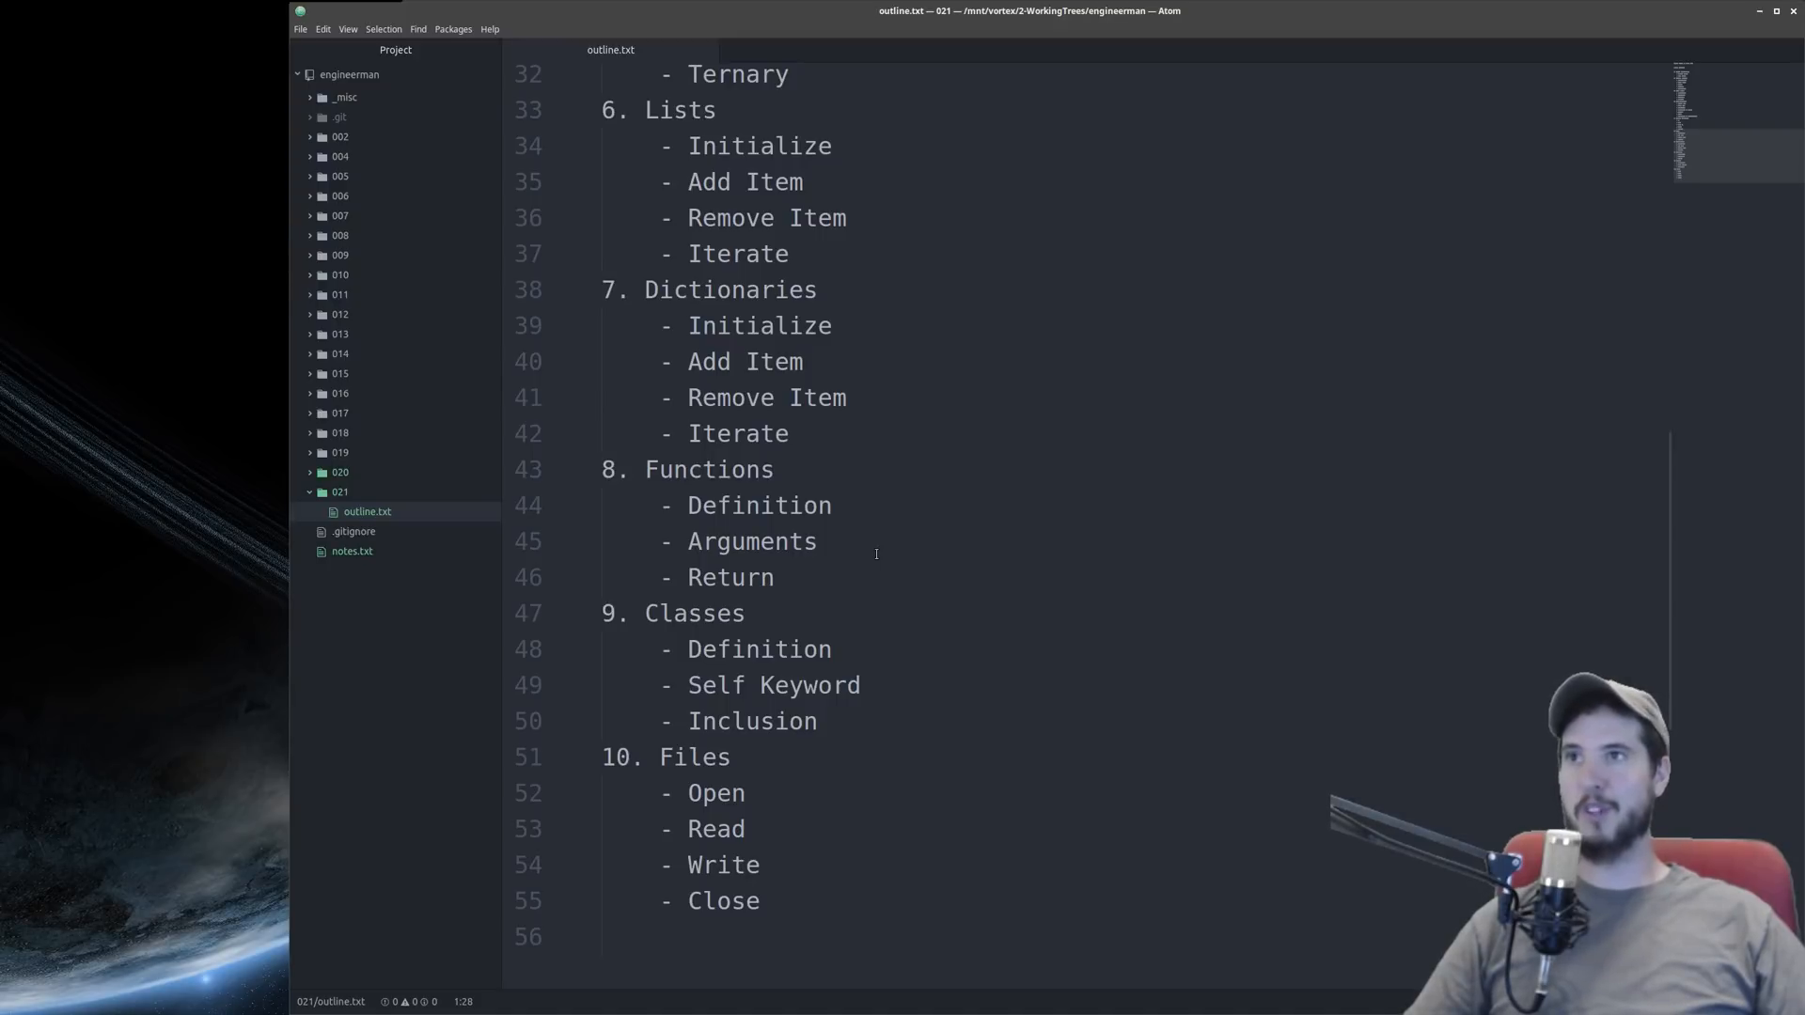
scroll("down", 3)
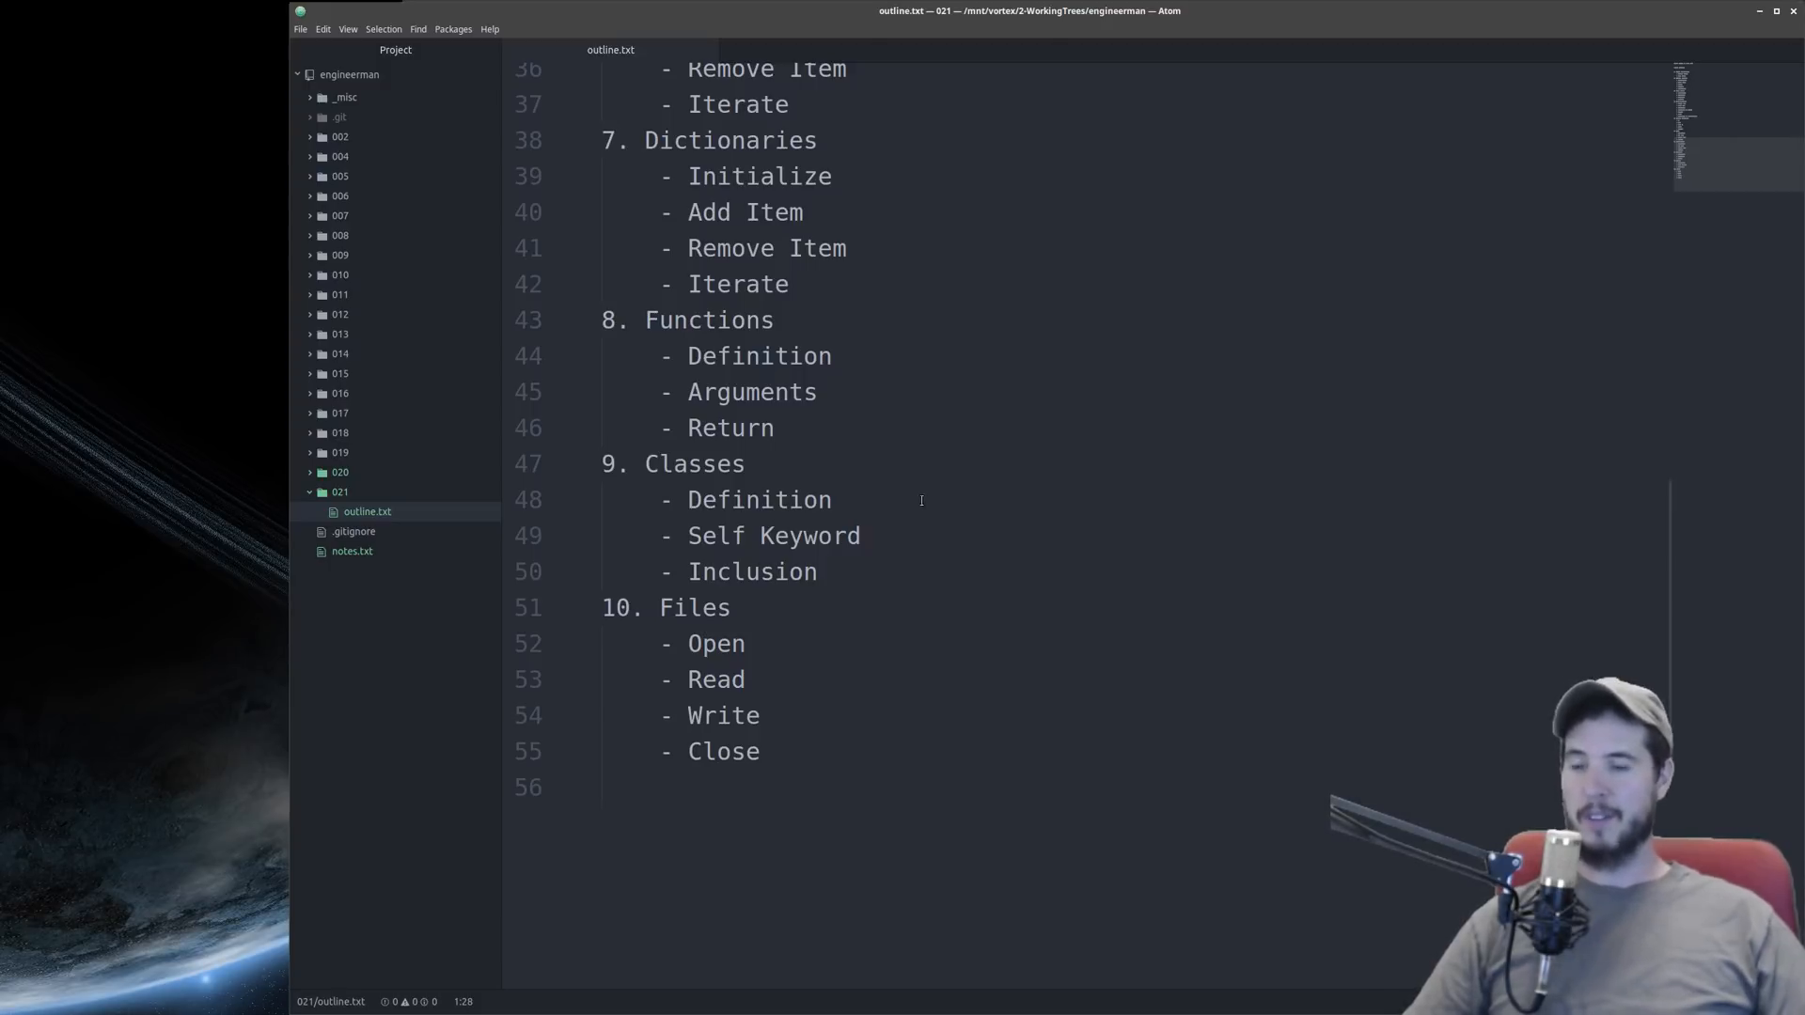
scroll("down", 3)
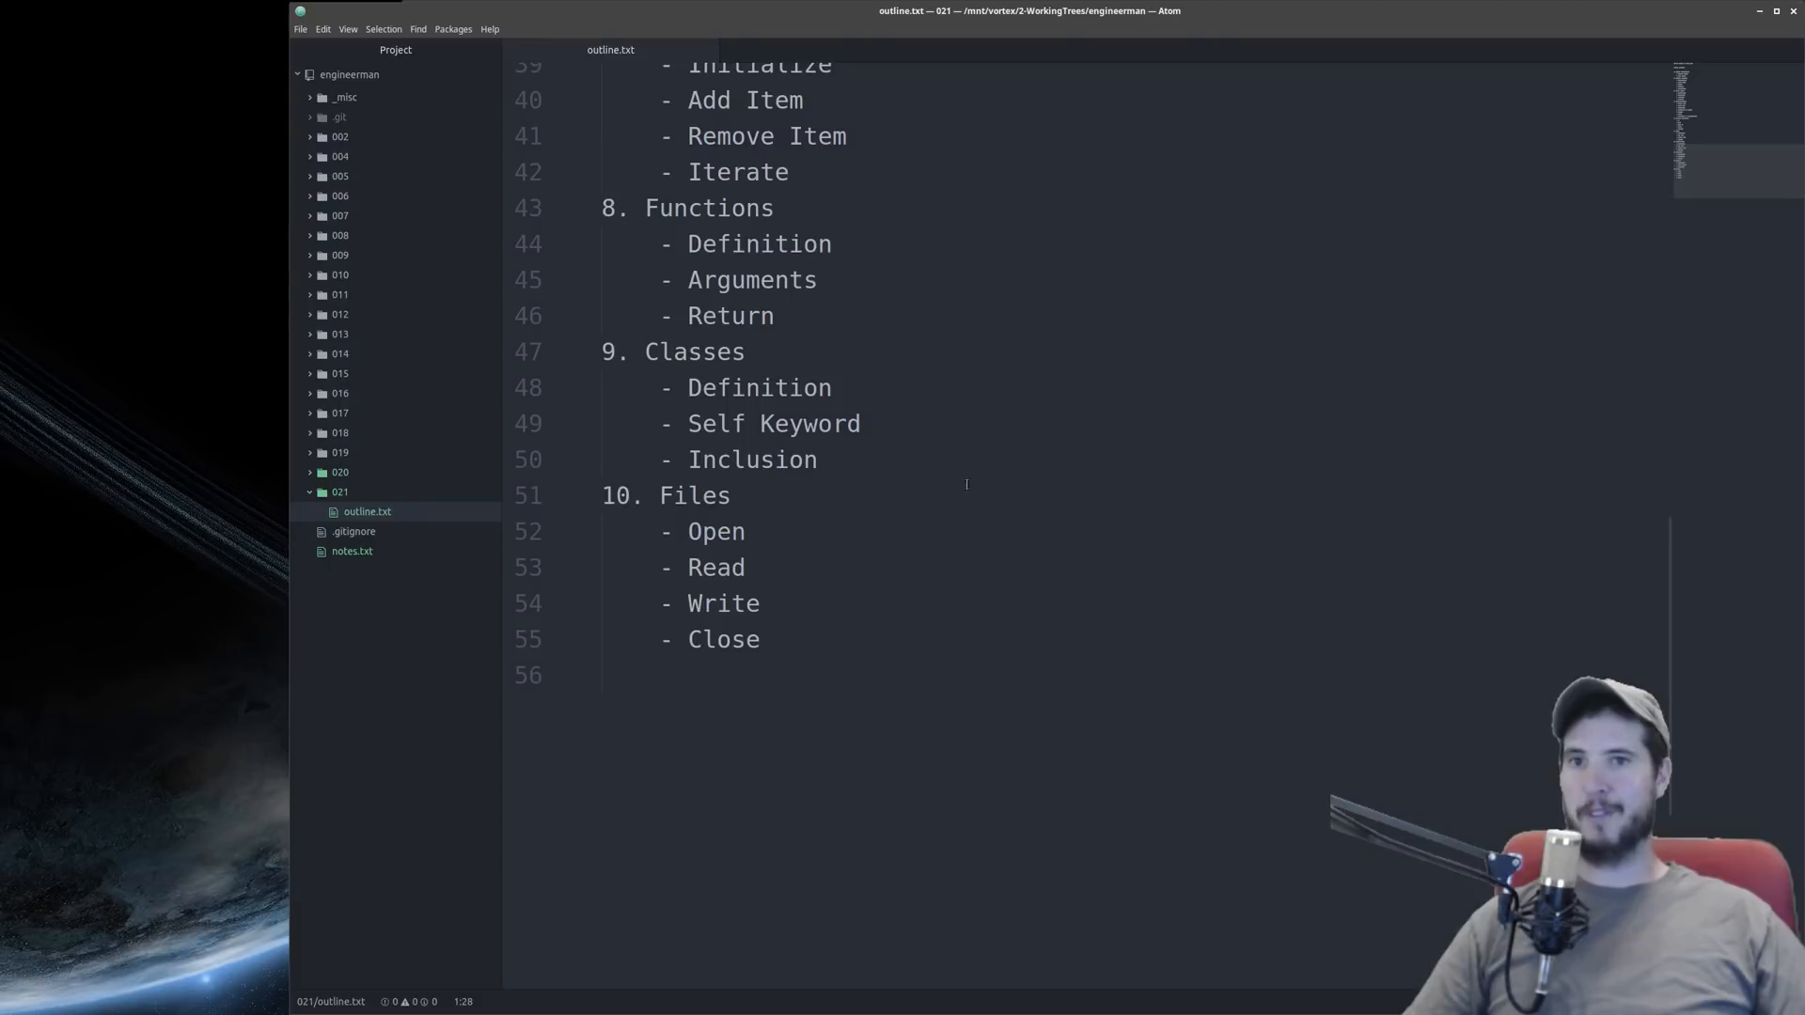
mouse_move(844, 564)
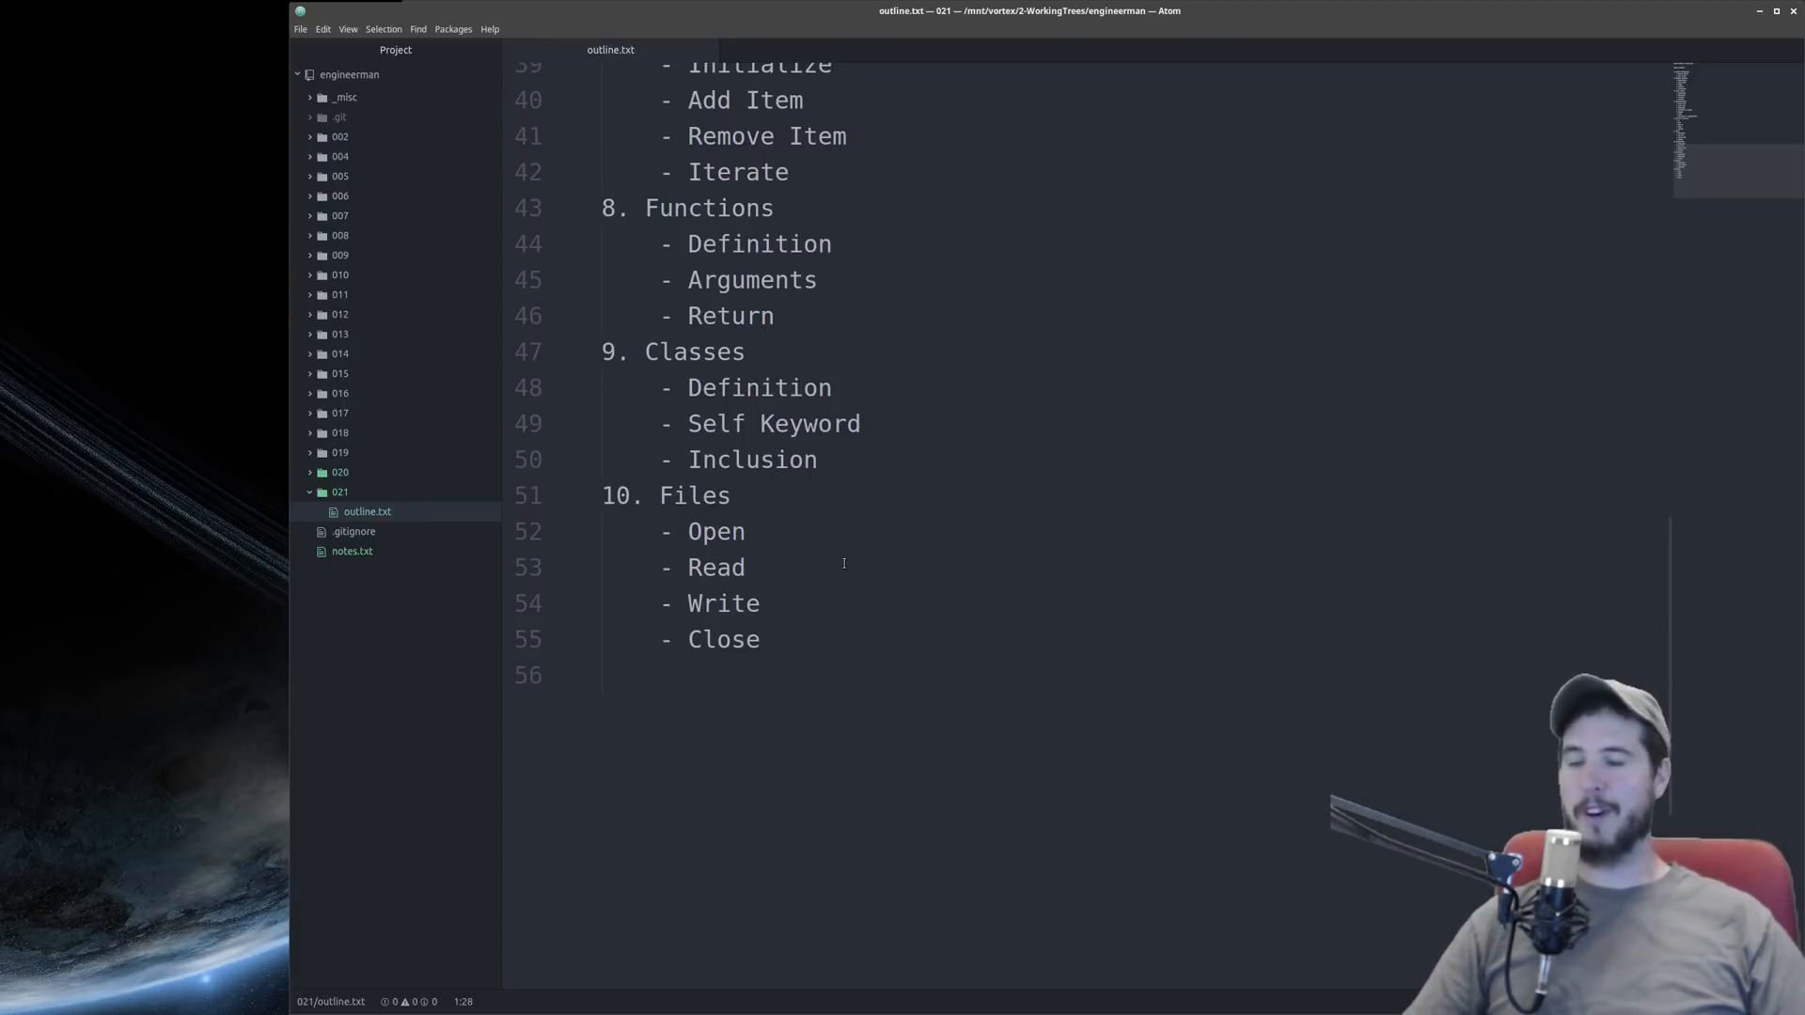